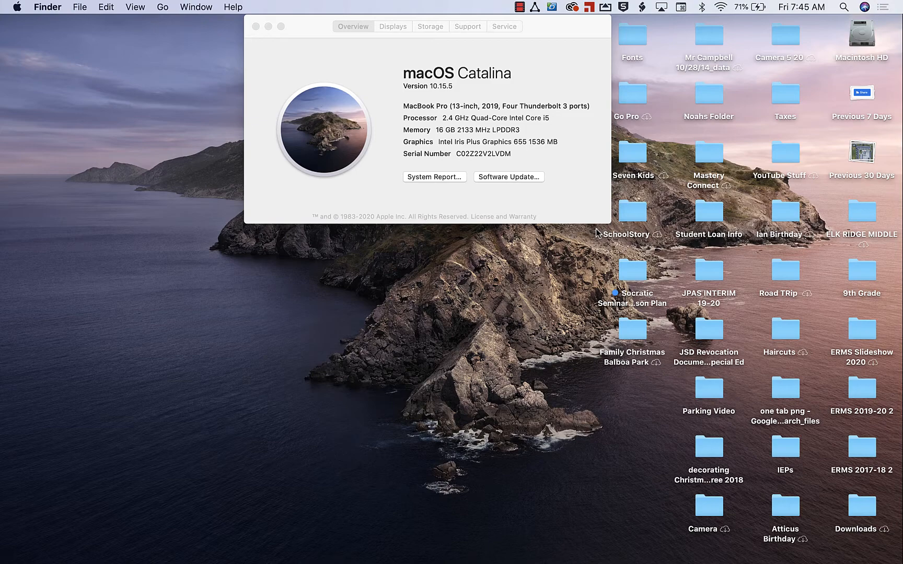
pyautogui.moveTo(509, 280)
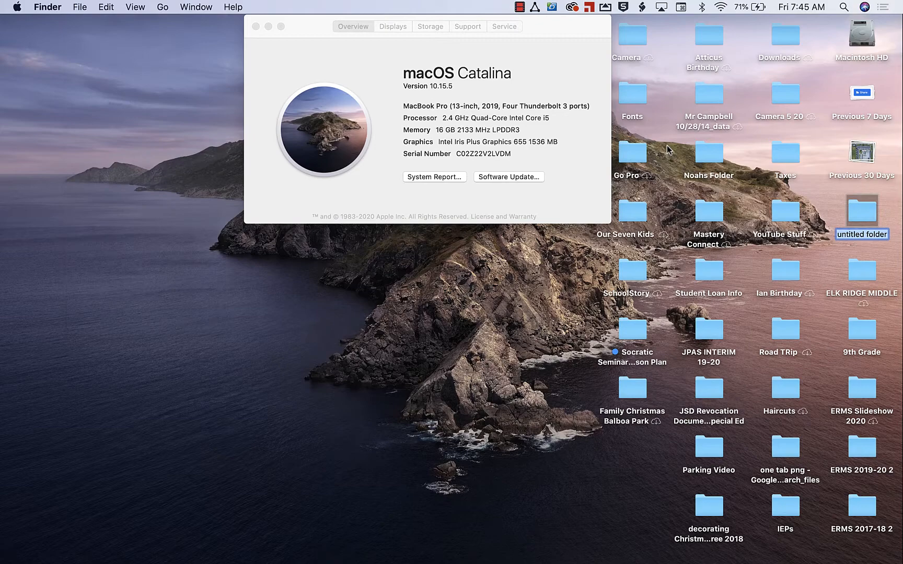
pyautogui.moveTo(869, 217)
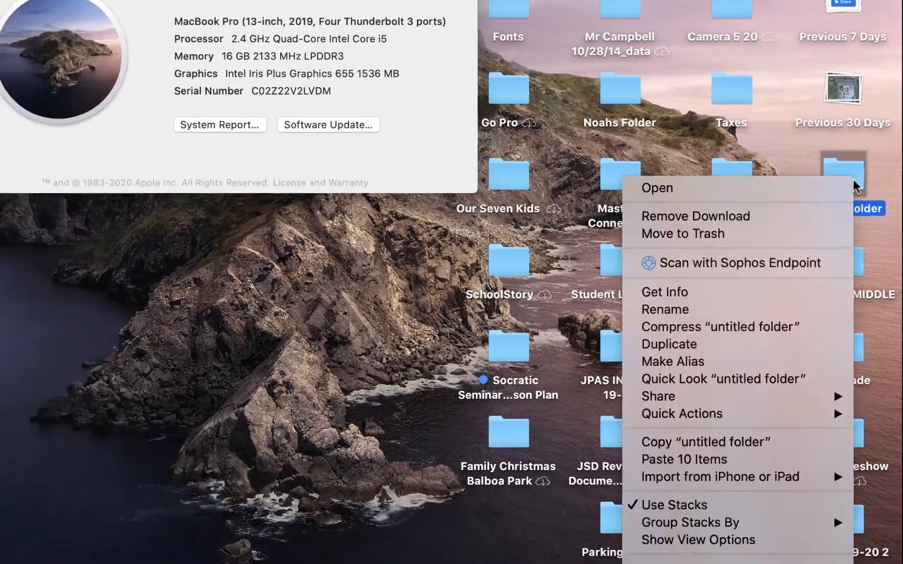
# - Rename the new untitled desktop folder to 'Pink'
pyautogui.click(665, 309)
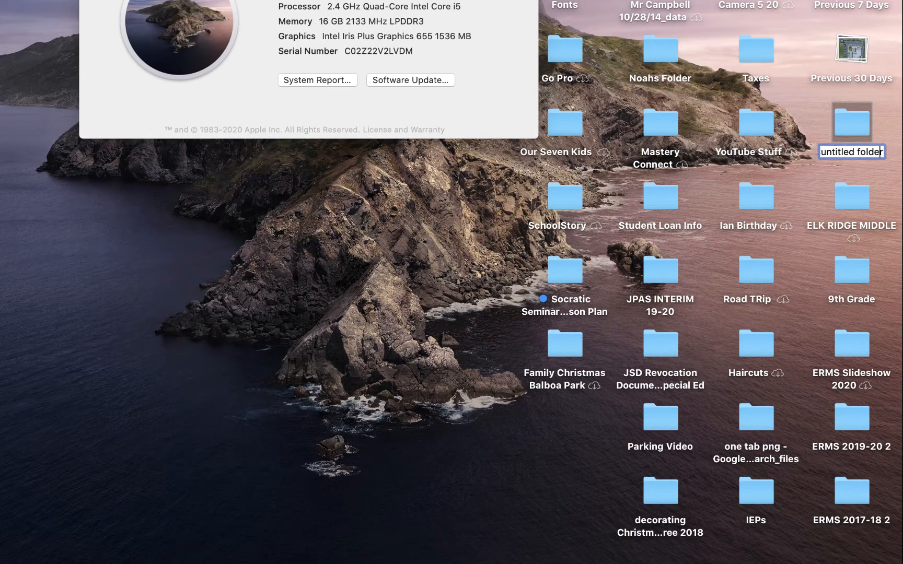
pyautogui.write('unti')
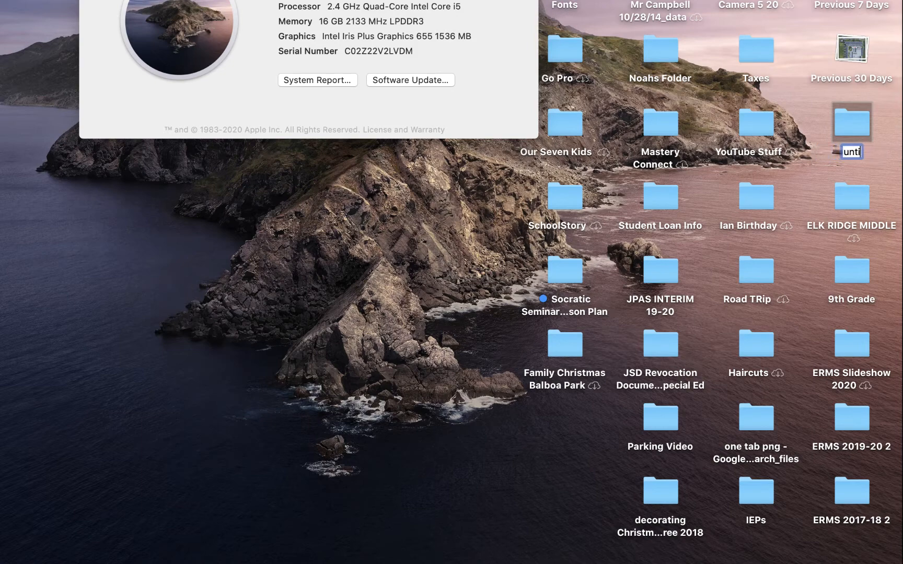
pyautogui.write('Pink')
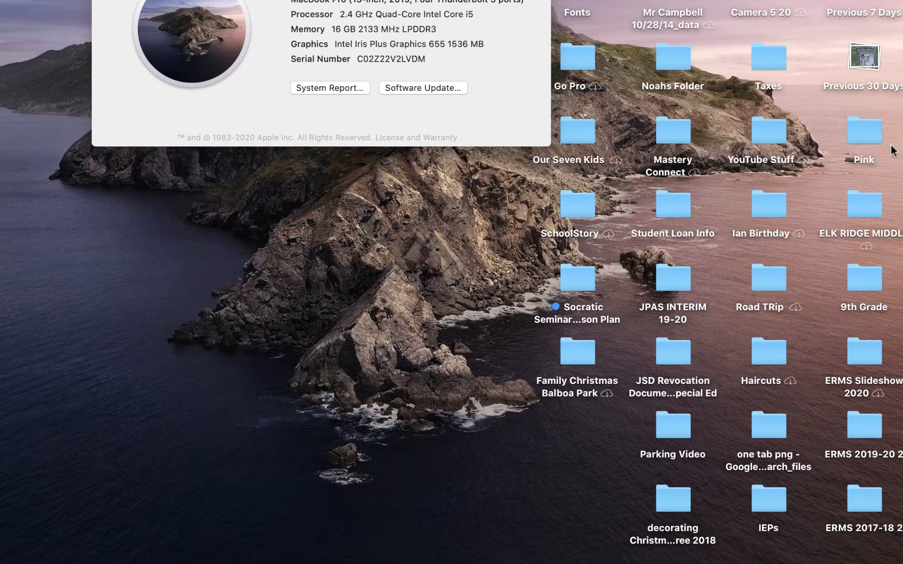
# - Bring up the Get Info window for the Pink folder from its context menu
pyautogui.rightClick(865, 130)
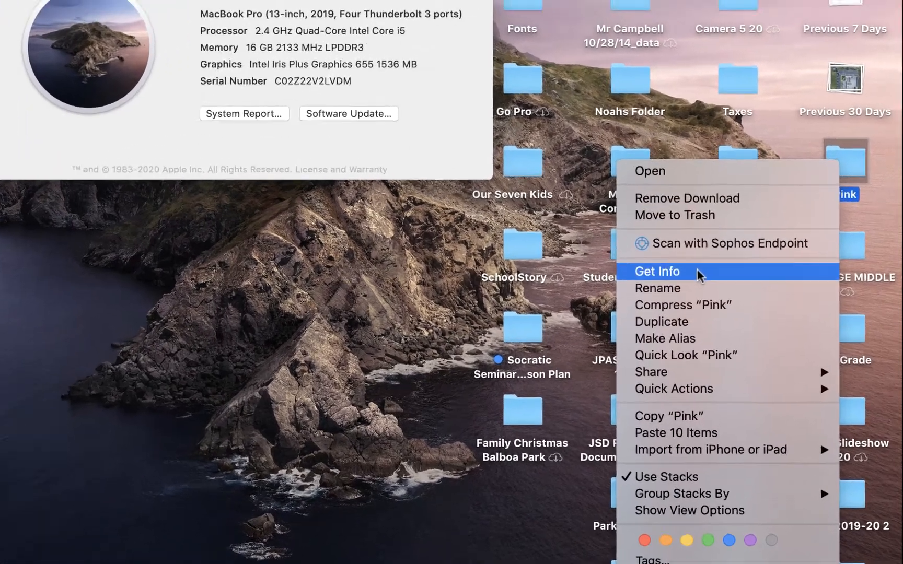
pyautogui.click(658, 271)
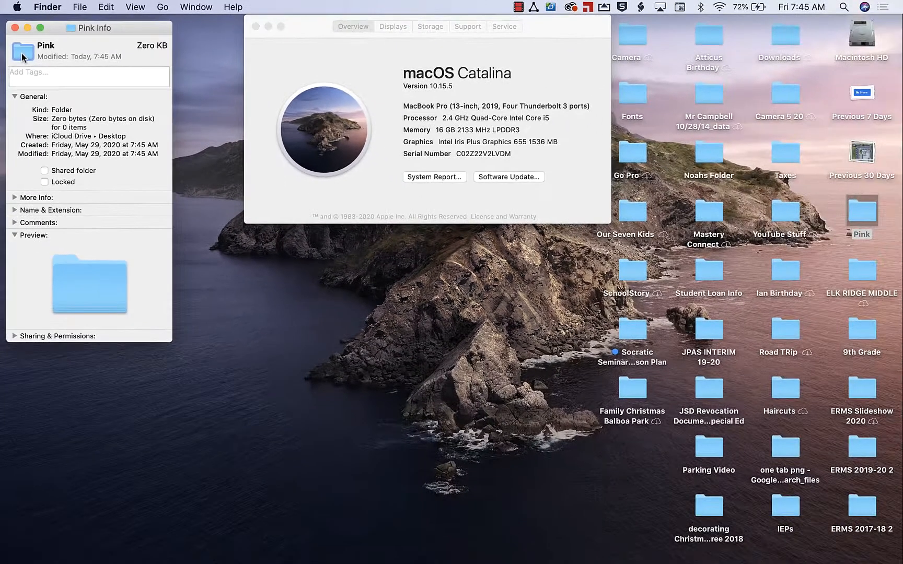
pyautogui.moveTo(188, 524)
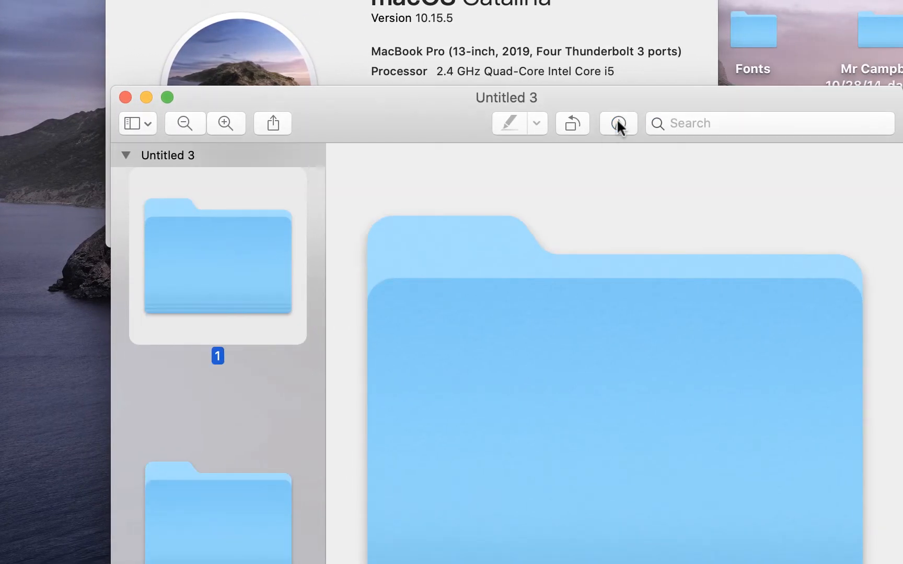
# - Reveal Preview's Markup editing tools for the pasted folder icon image
pyautogui.click(619, 124)
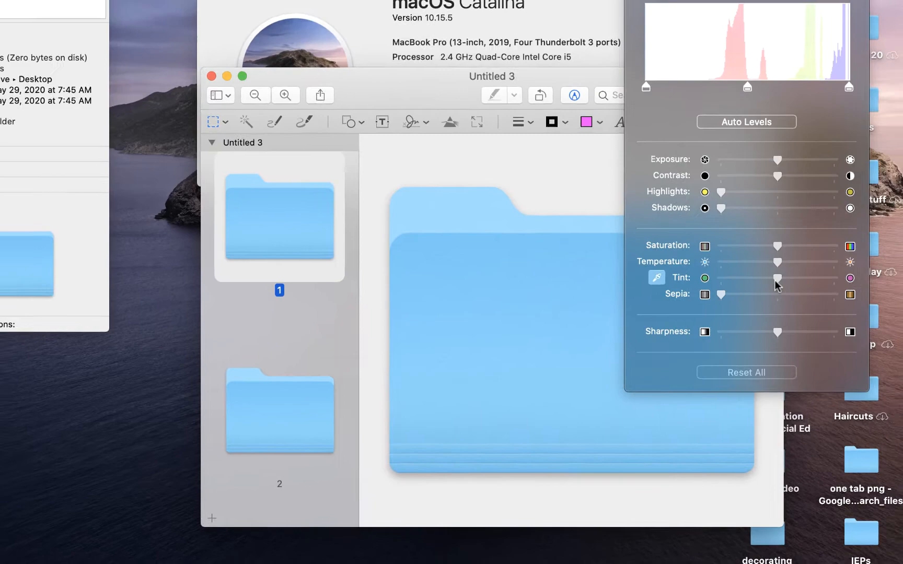
# - Shift tint toward magenta, lower saturation and adjust temperature so the folder looks pink
pyautogui.moveTo(777, 278); pyautogui.dragTo(782, 293)
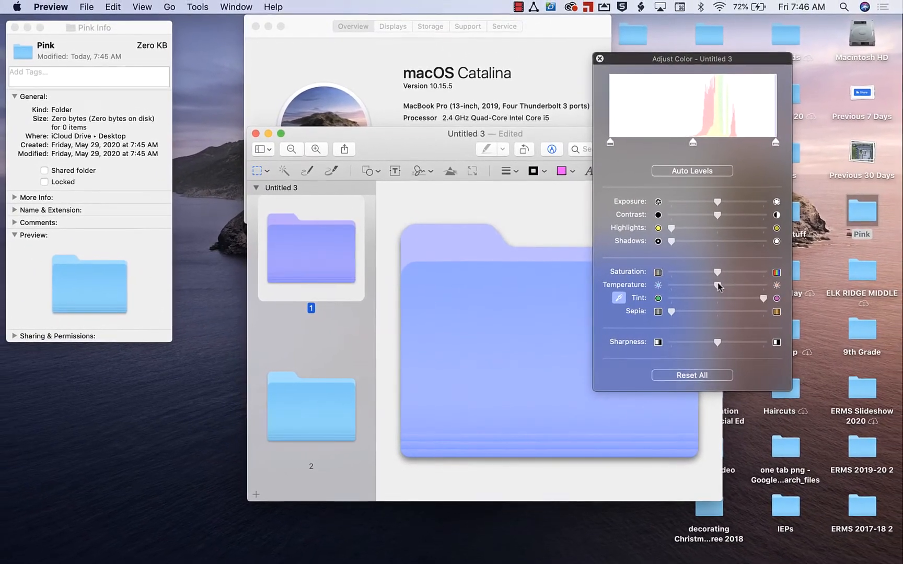
pyautogui.moveTo(718, 284); pyautogui.dragTo(698, 285)
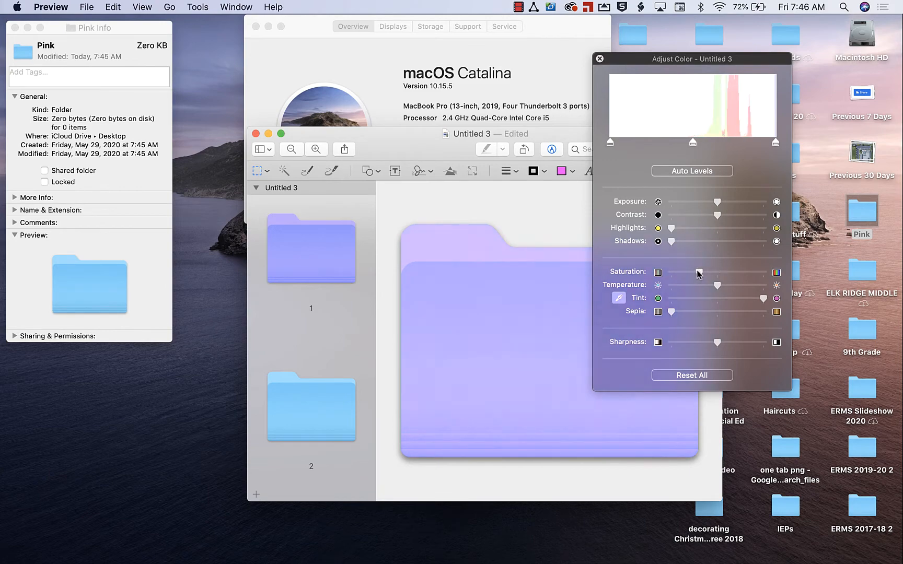
pyautogui.moveTo(697, 271); pyautogui.dragTo(671, 272)
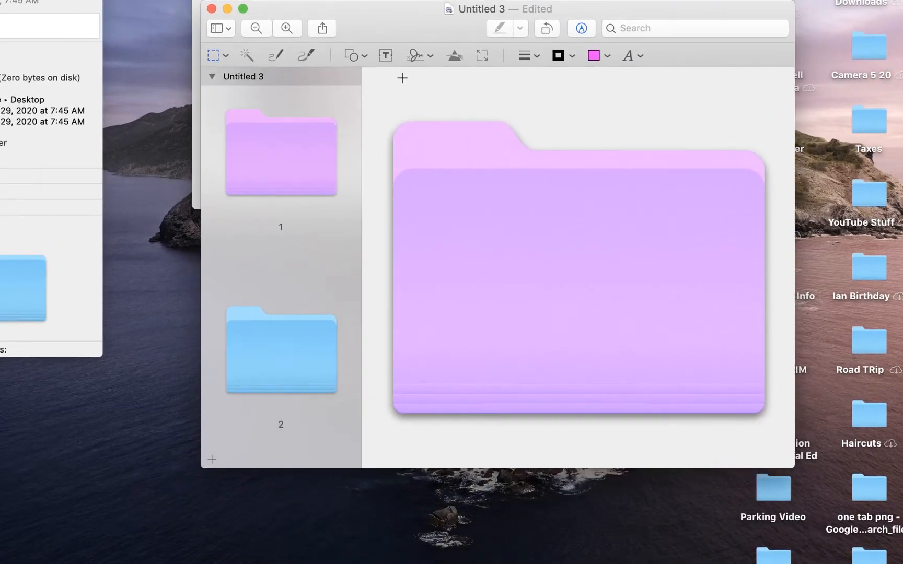
pyautogui.click(385, 55)
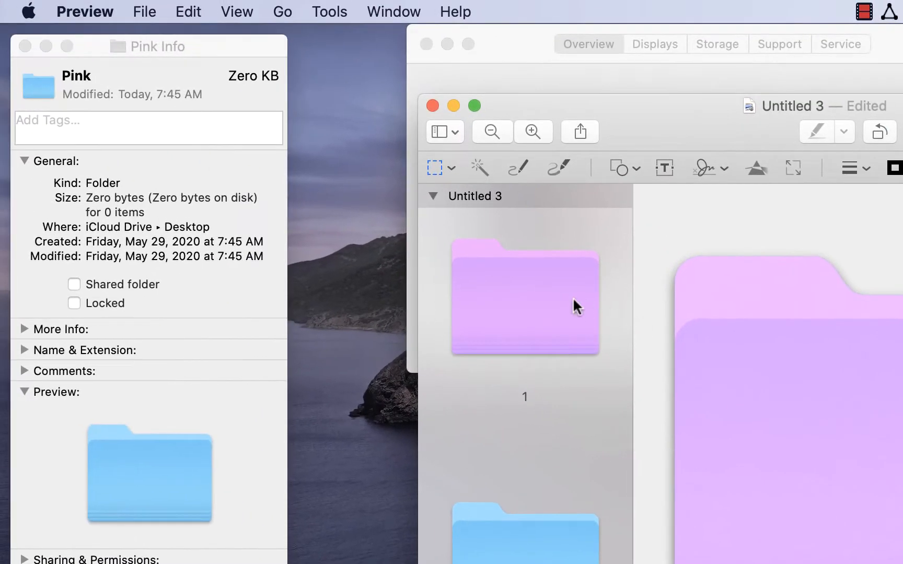
pyautogui.click(524, 303)
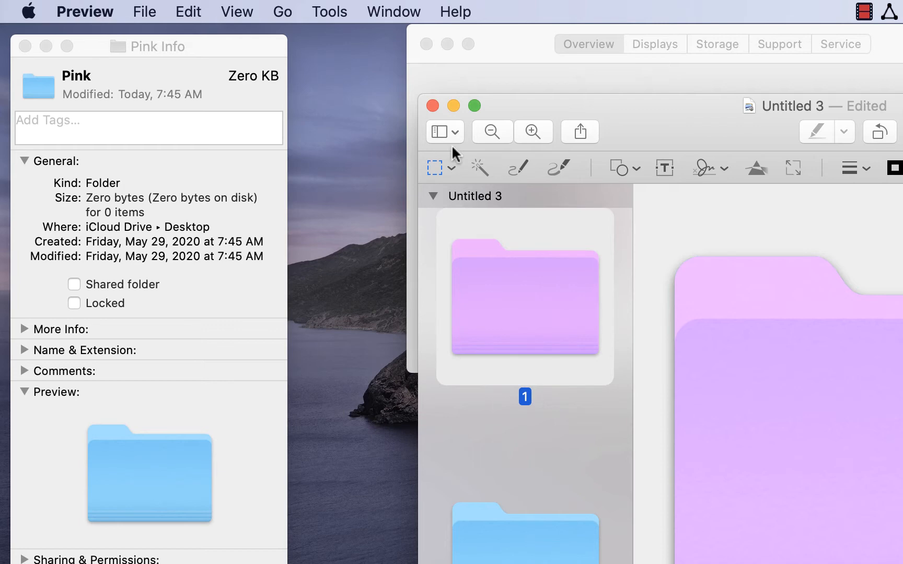
pyautogui.click(188, 11)
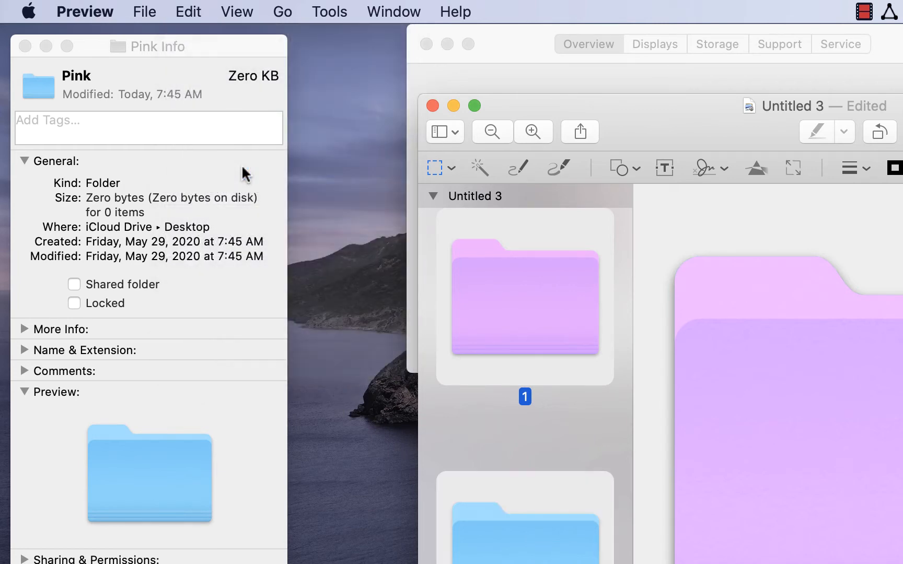
pyautogui.moveTo(169, 28)
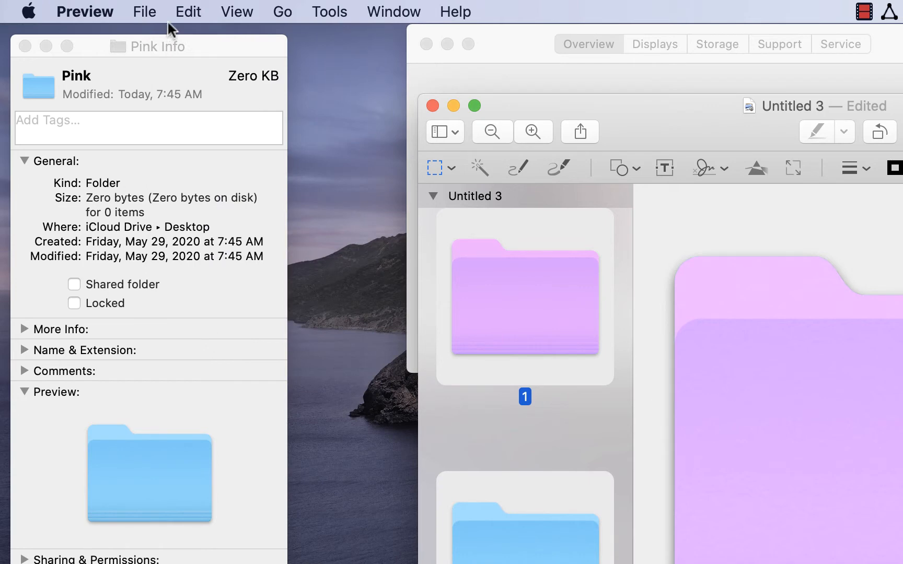
pyautogui.moveTo(250, 169)
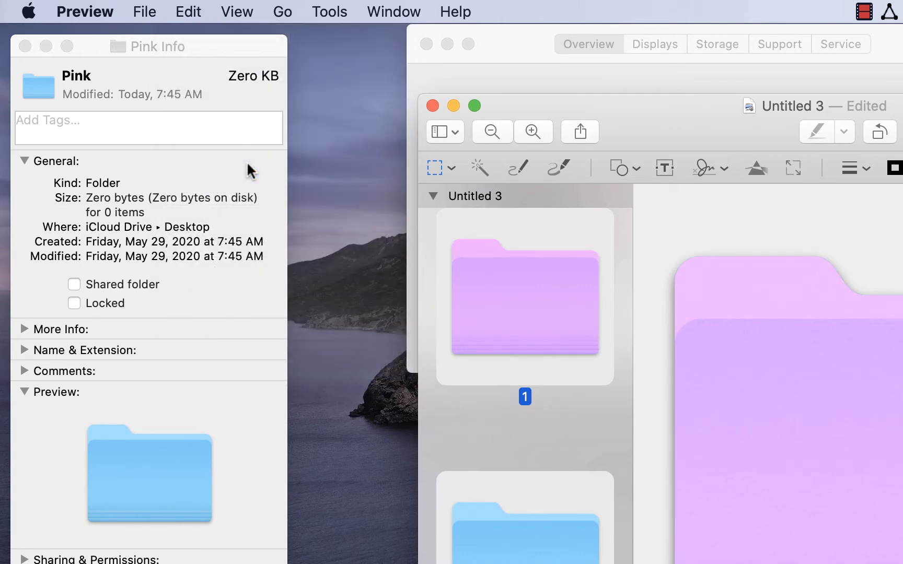